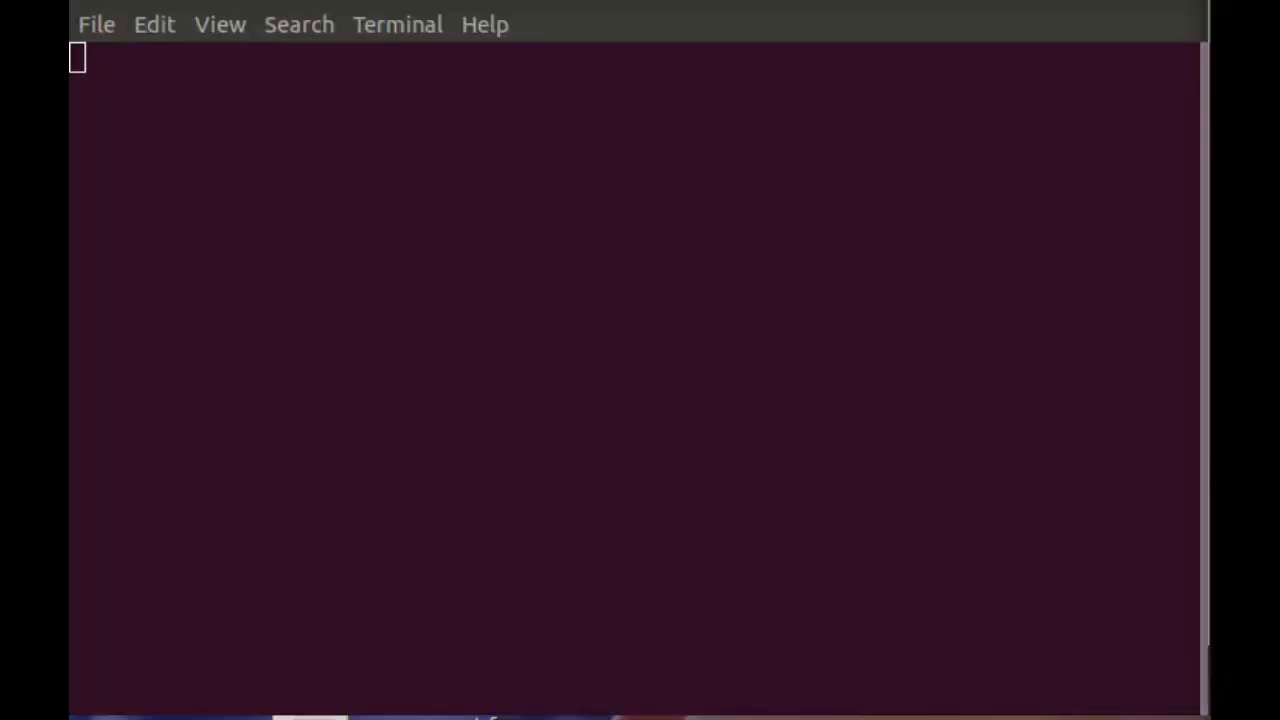
mouse_move(834, 46)
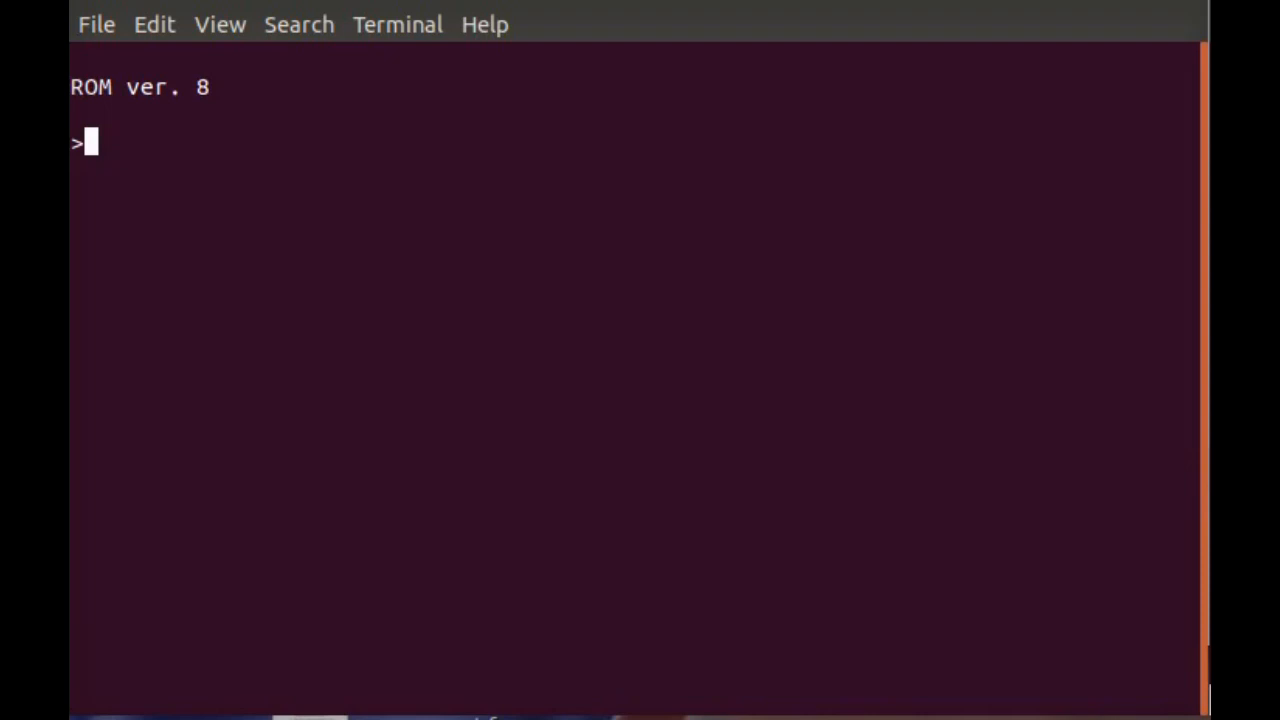
- Get a fresh monitor prompt and enter '?' to print the implemented commands
key(Return)
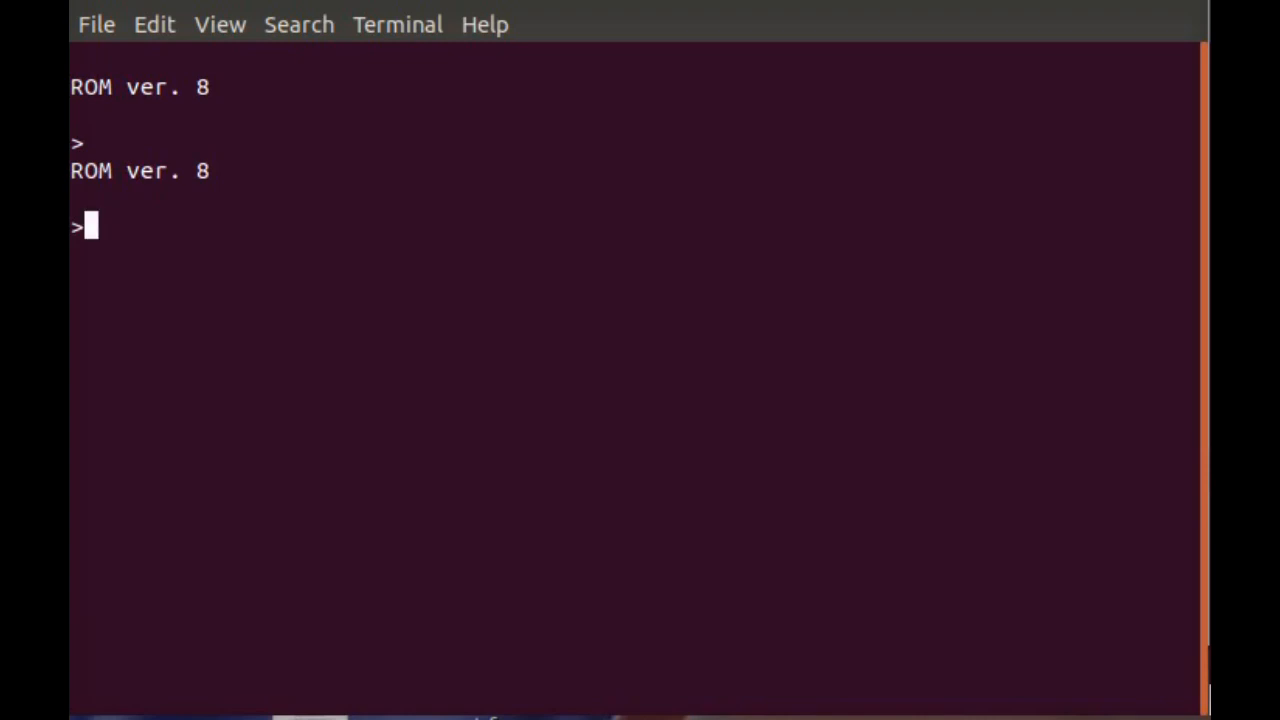
text(?)
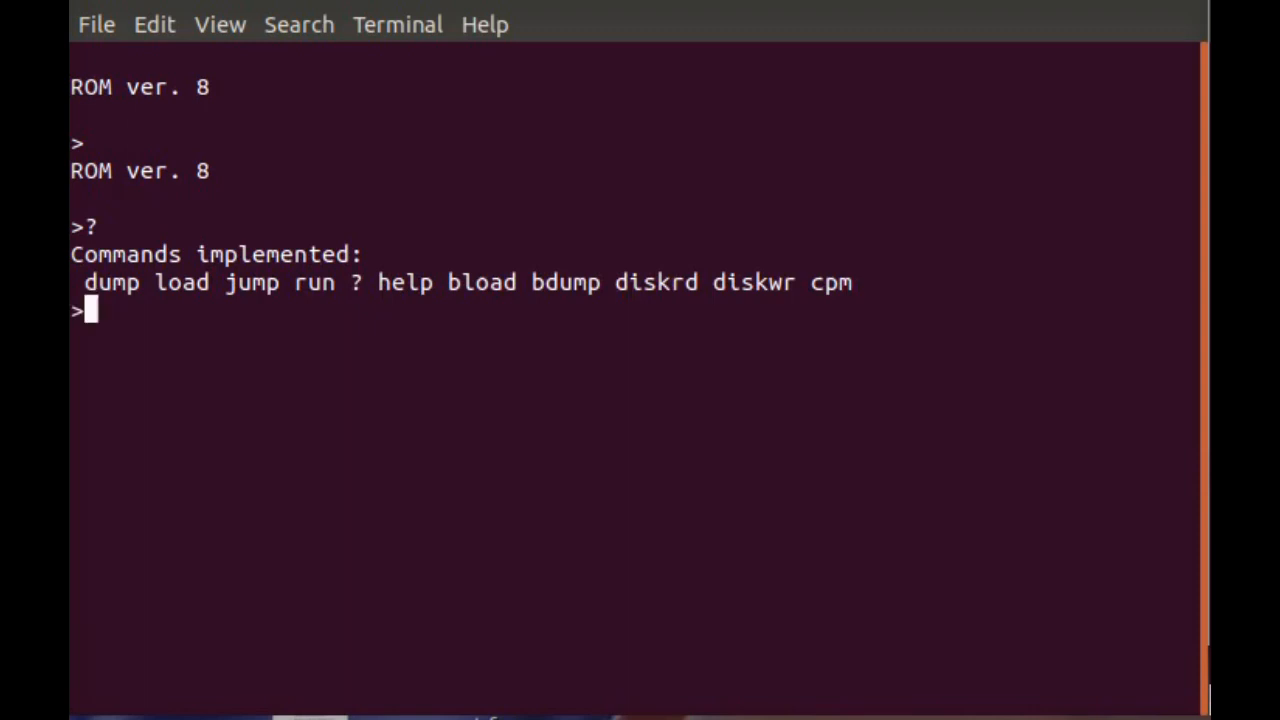
- Boot CP/M with 'cpm' and run 'dir' at the A> prompt
text(cpm)
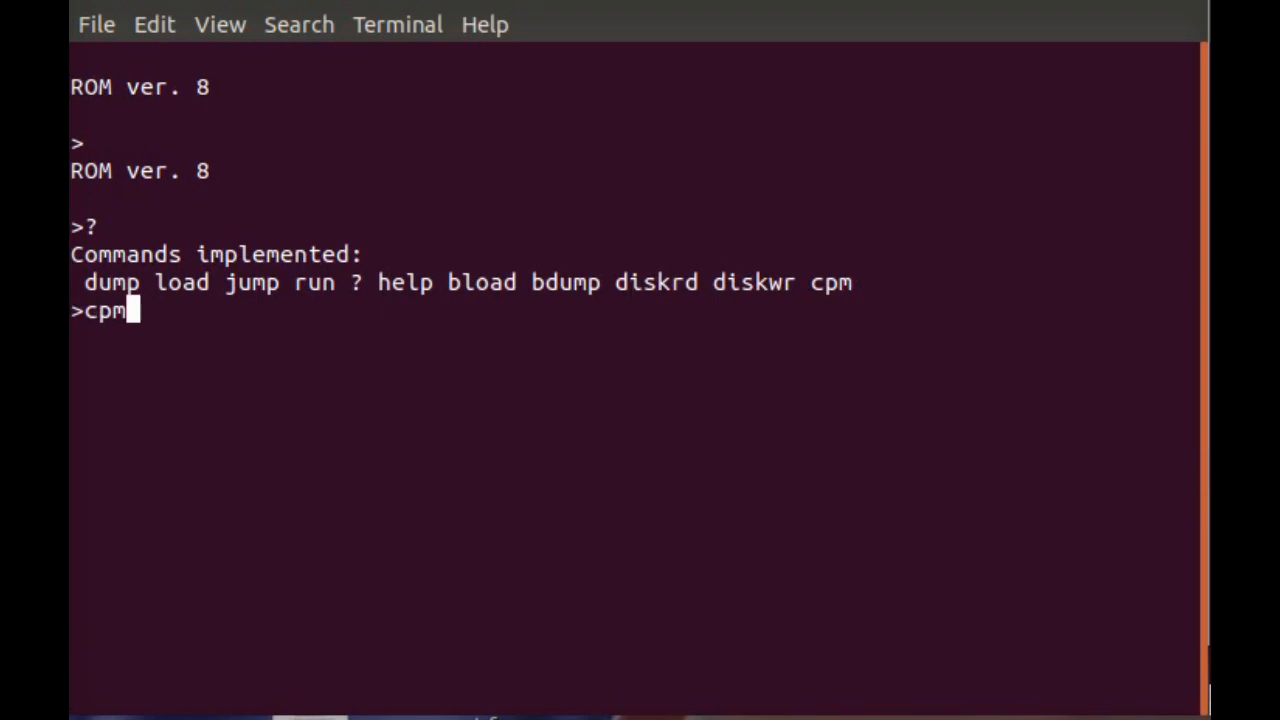
key(Return)
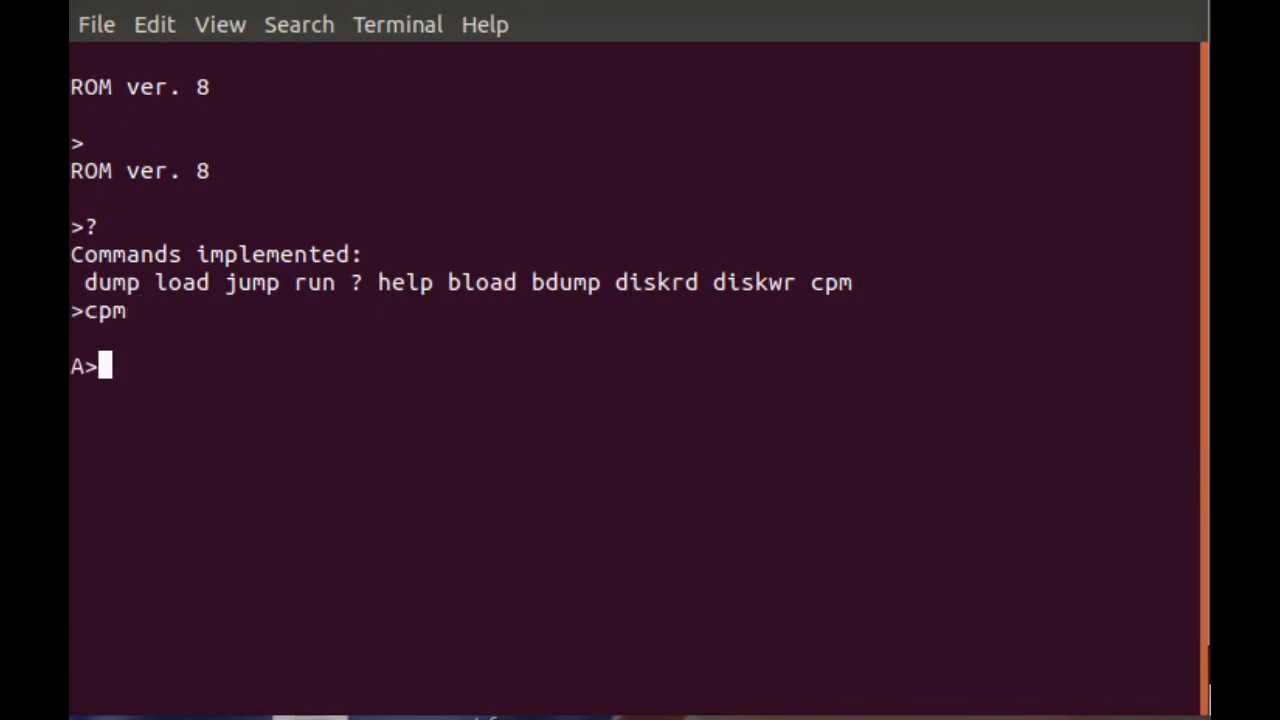
text(dir)
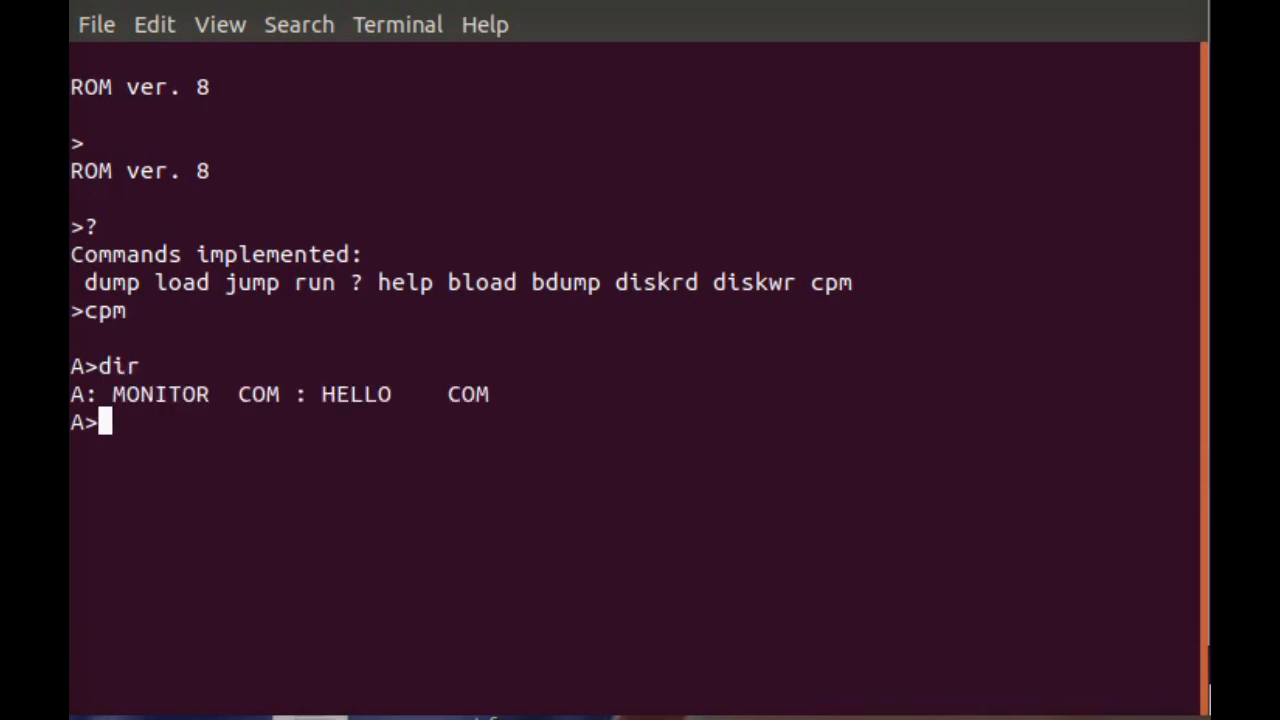